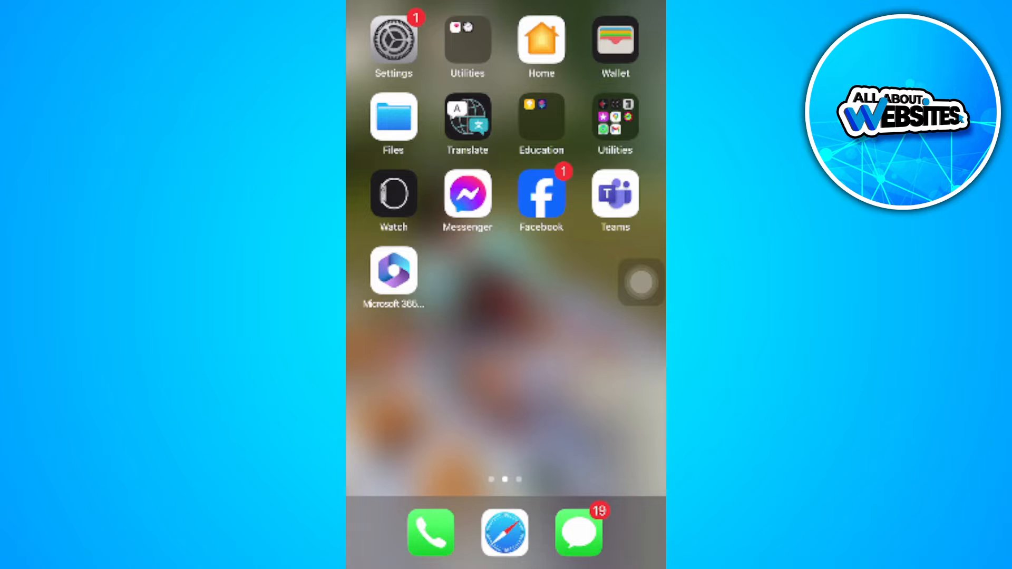
Launch Settings from the Home Screen and scroll the list until Messages is visible.
left_click(394, 39)
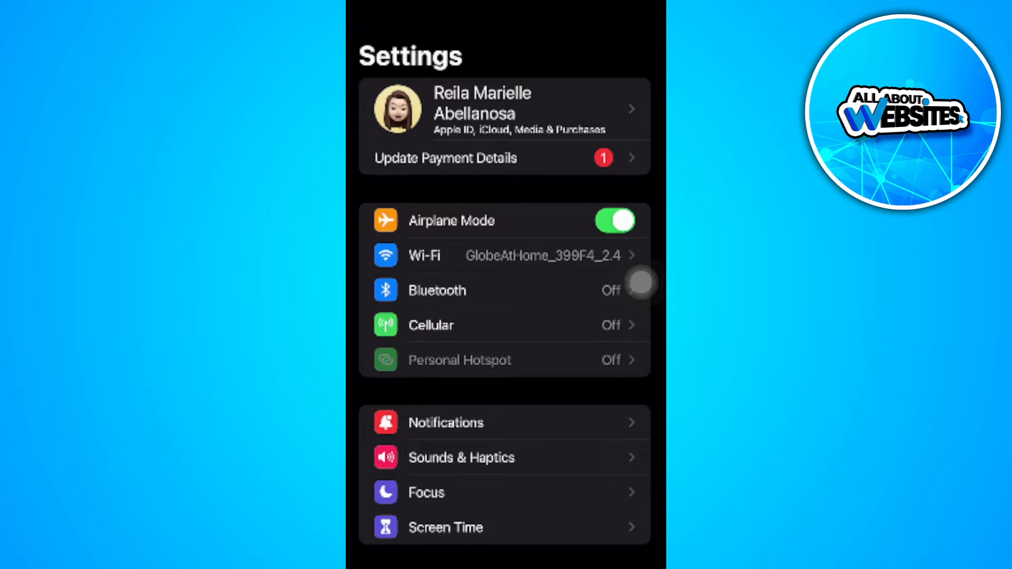
scroll("down", 3)
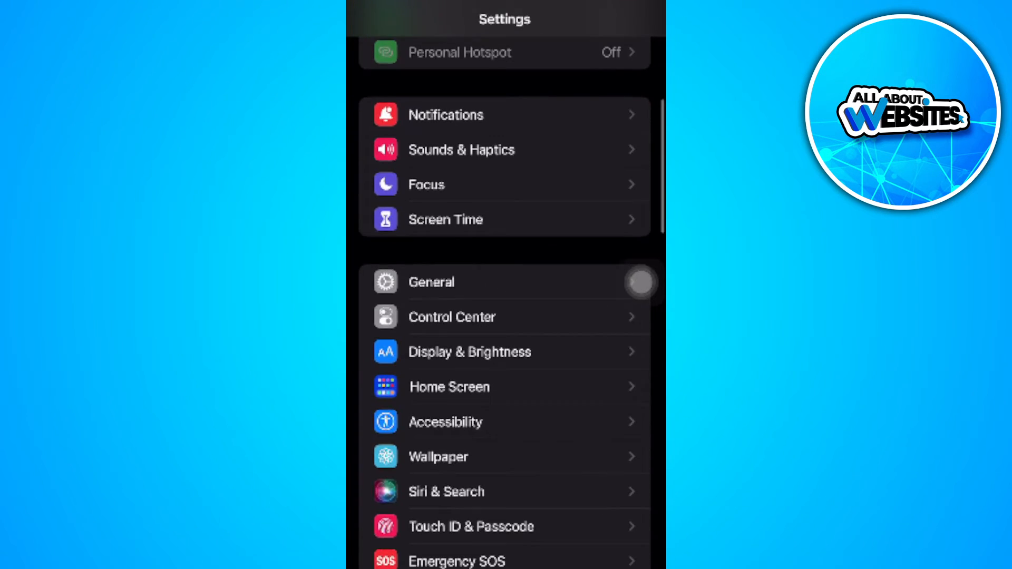
scroll("down", 3)
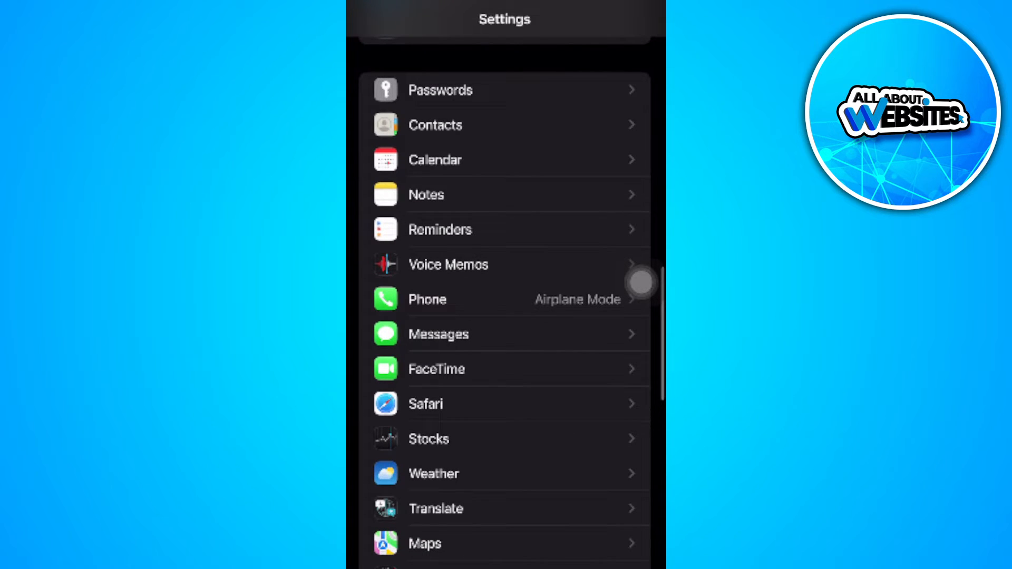
Enter the Messages page from the Settings list.
left_click(439, 335)
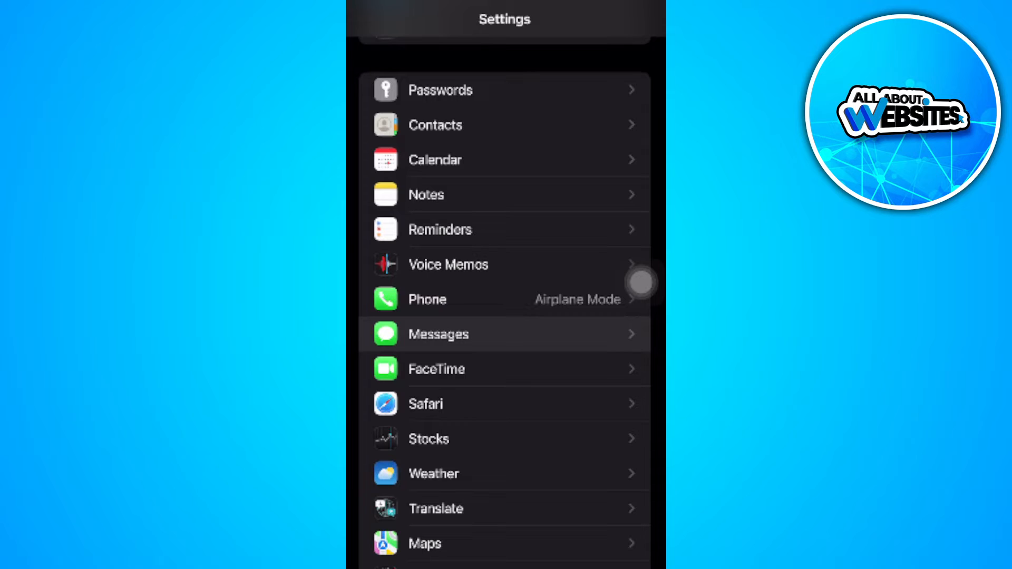
left_click(438, 334)
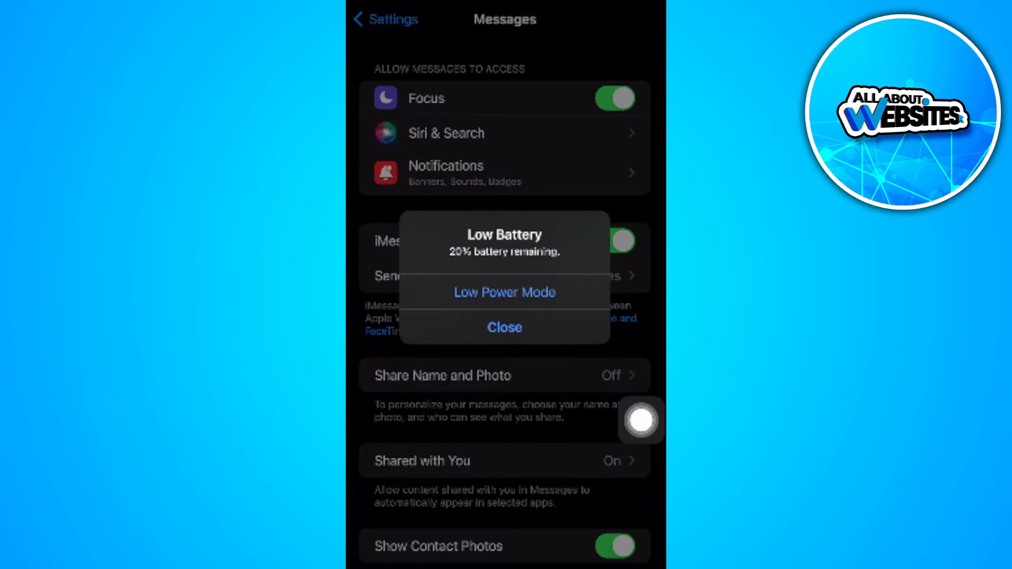
Close the Low Battery alert so the Messages page is fully visible.
left_click(504, 327)
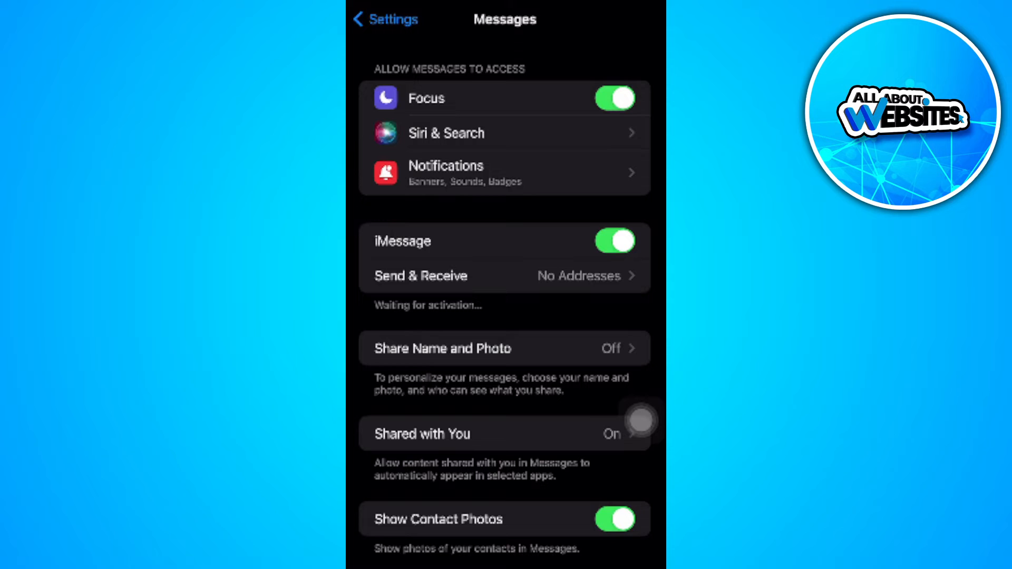
Switch on Send as SMS so messages fall back to SMS.
scroll("down", 3)
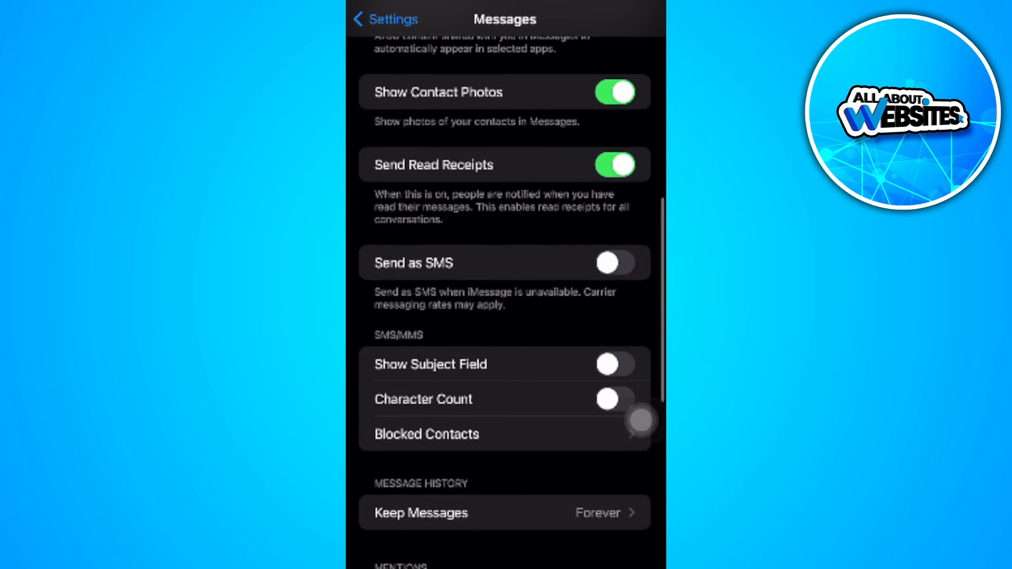
scroll("down", 3)
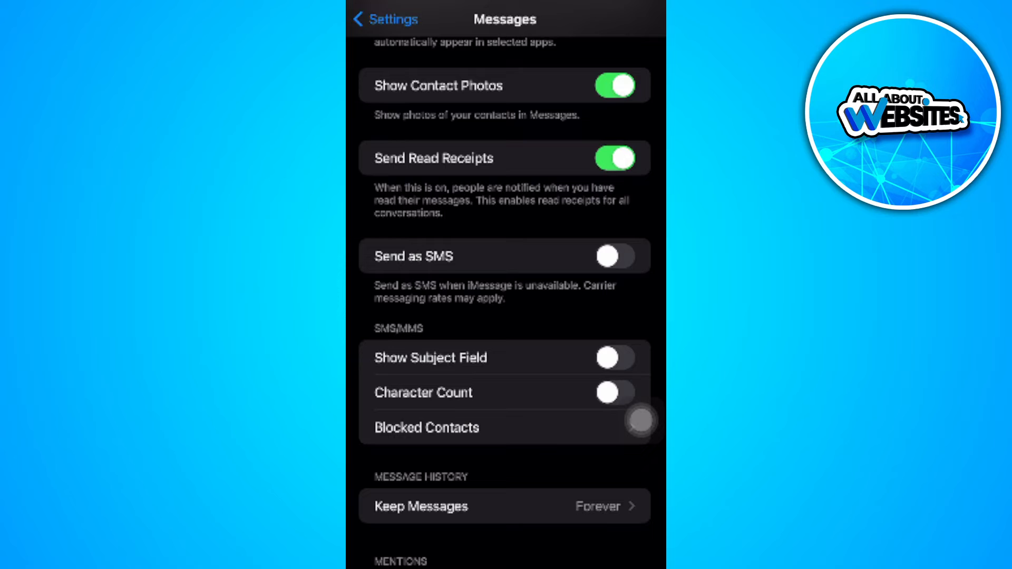
left_click(614, 256)
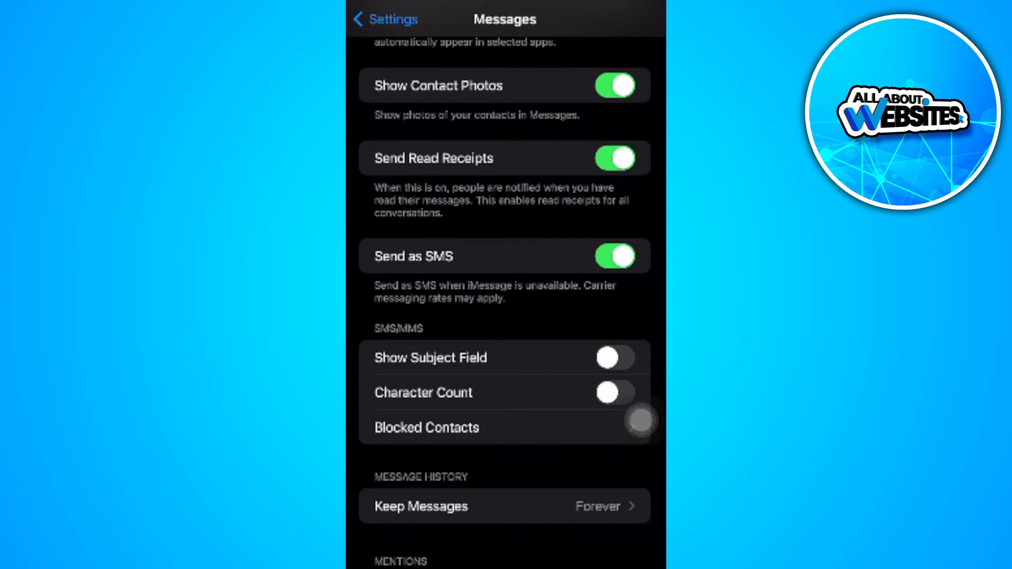
Switch on Filter Unknown Senders, then go back to the main Settings list.
scroll("down", 3)
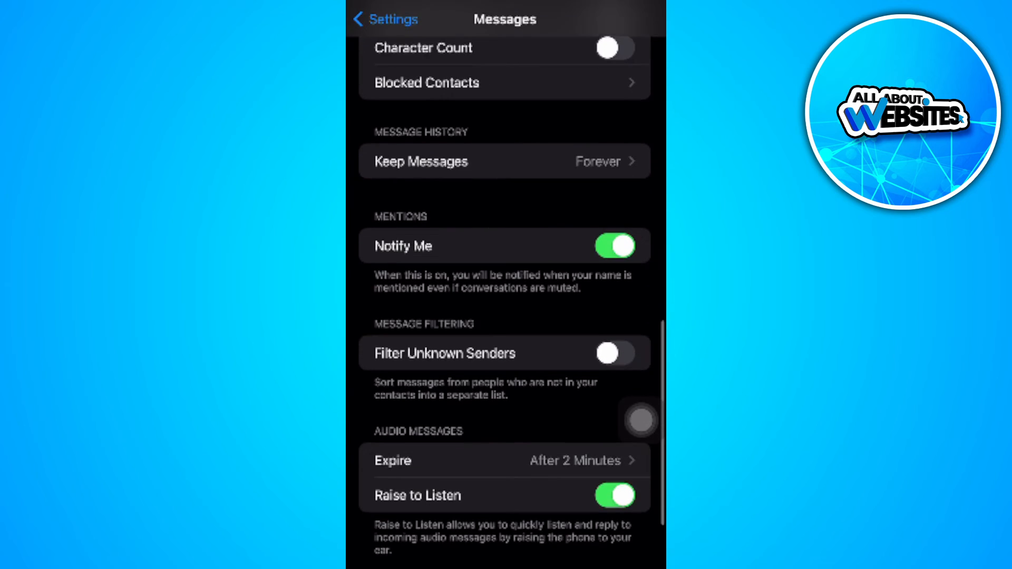
scroll("down", 3)
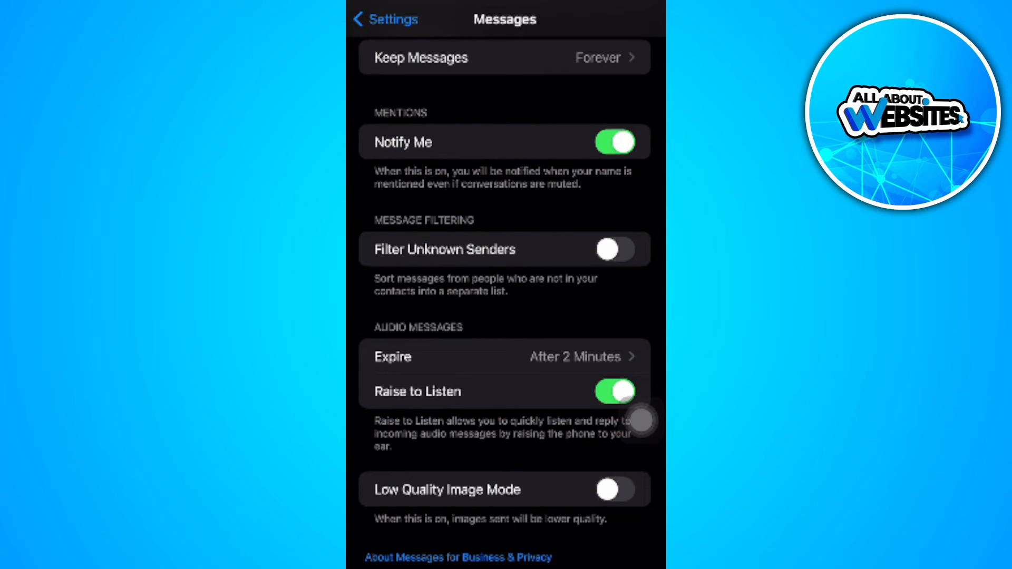
left_click(613, 250)
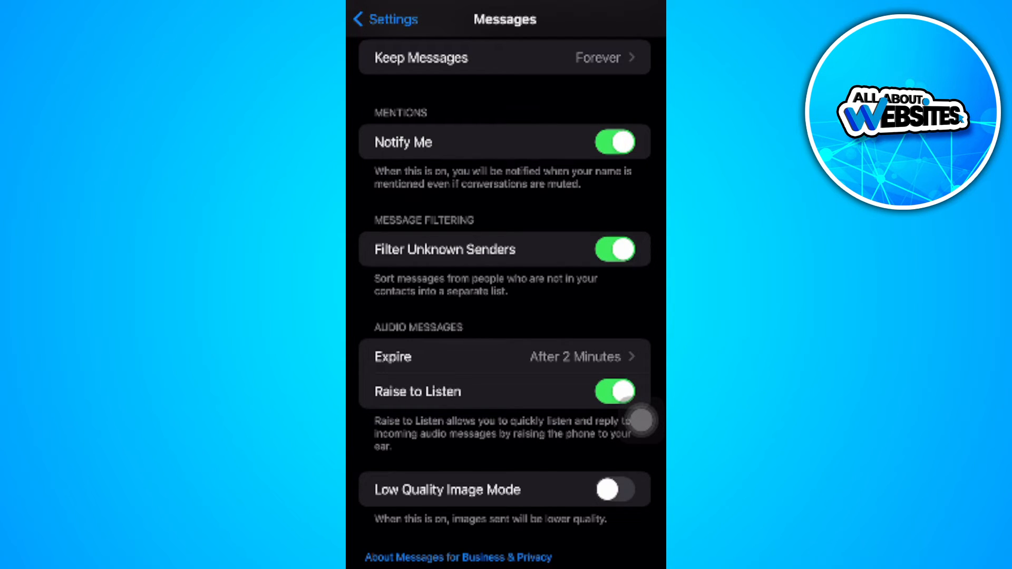
left_click(384, 19)
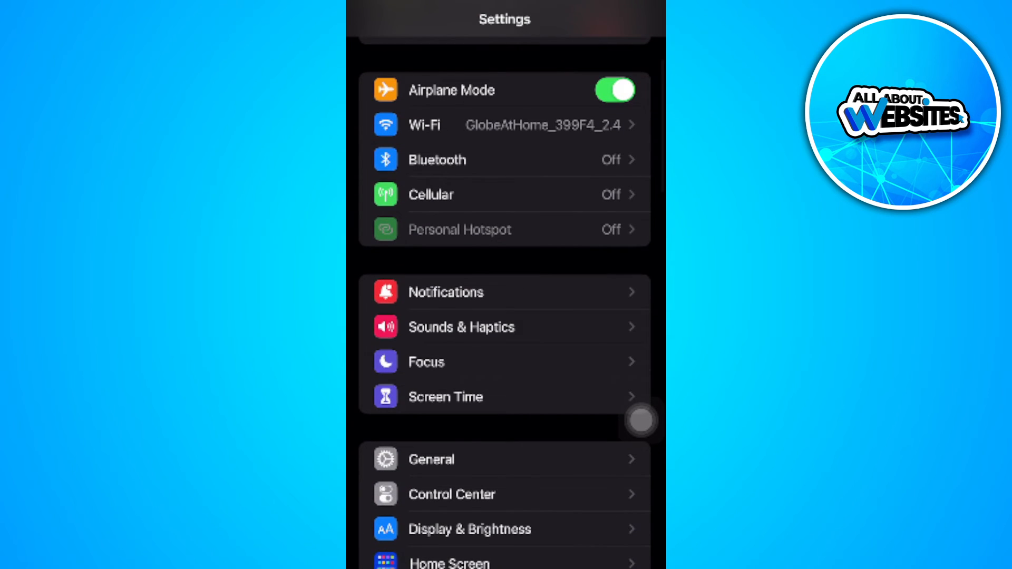
scroll("down", 3)
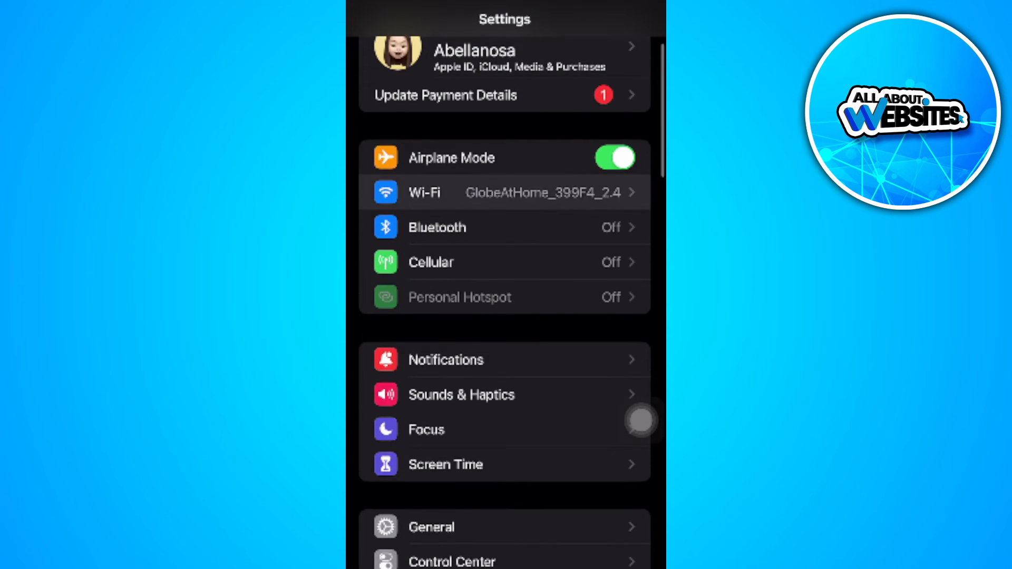
left_click(504, 192)
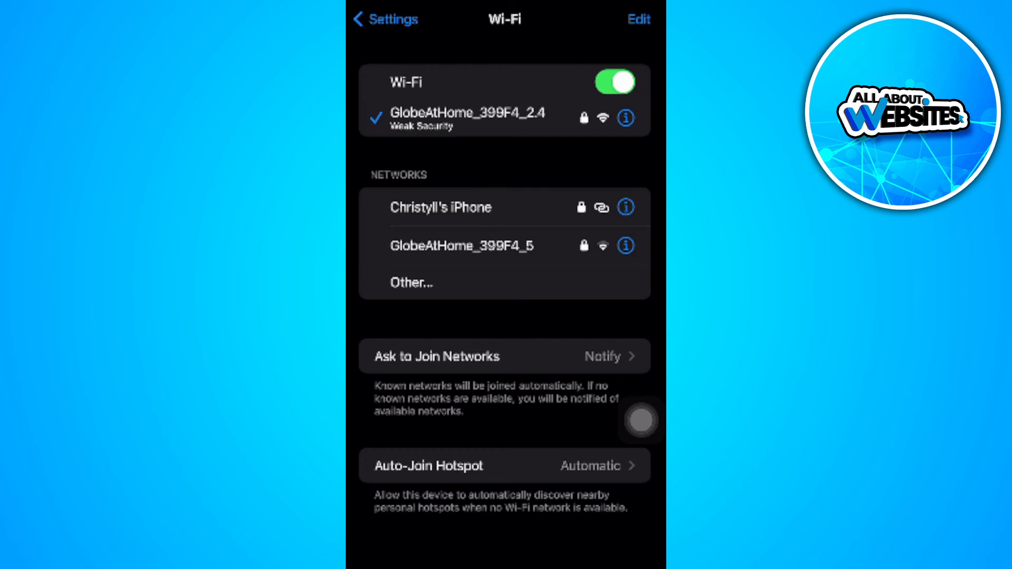
left_click(385, 19)
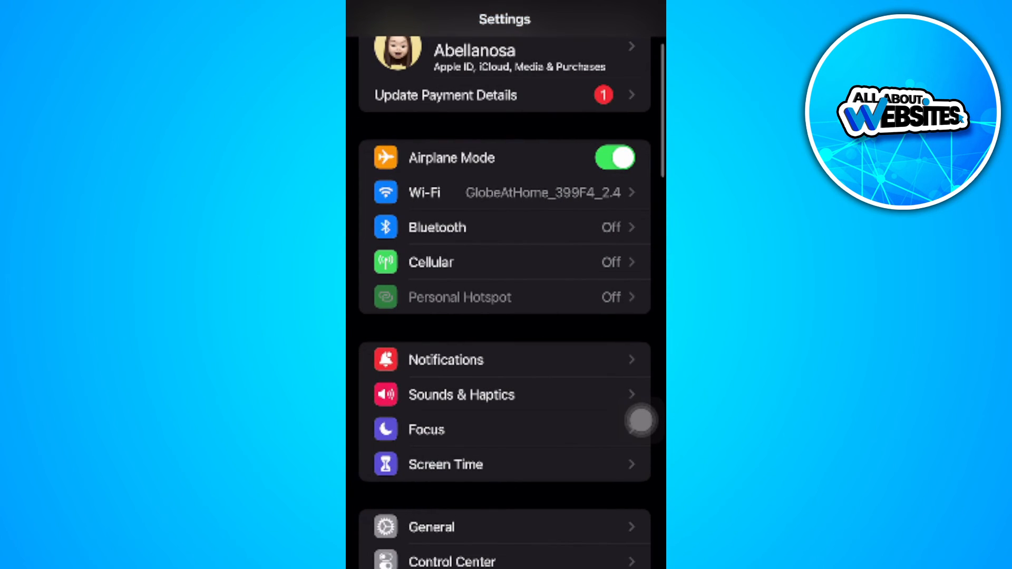
left_click(431, 262)
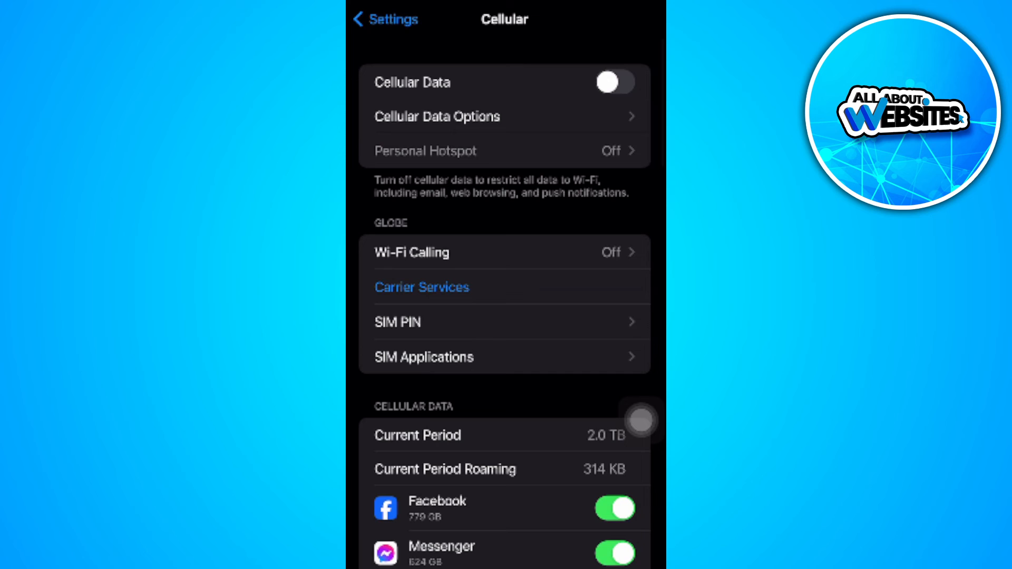
left_click(384, 19)
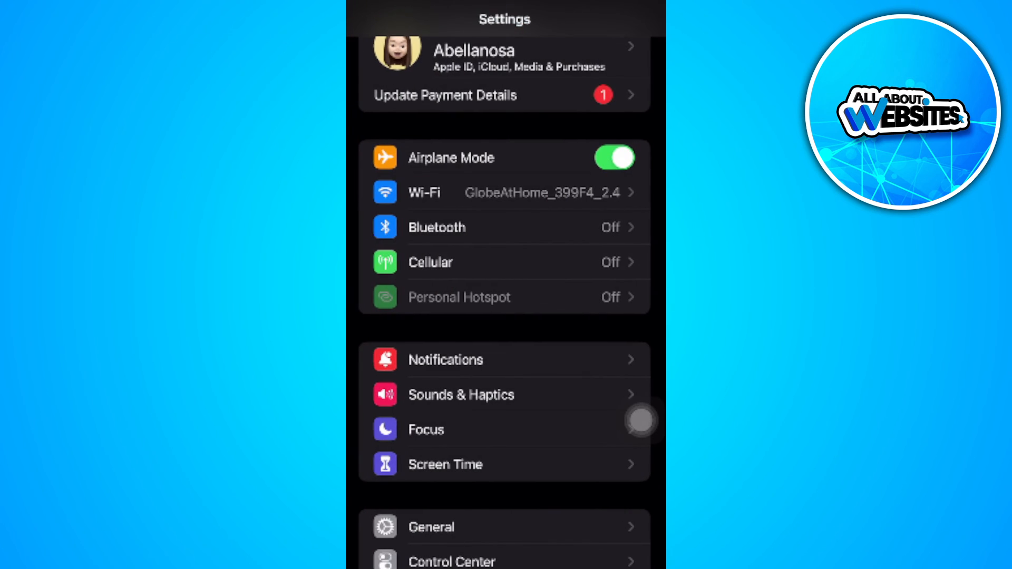